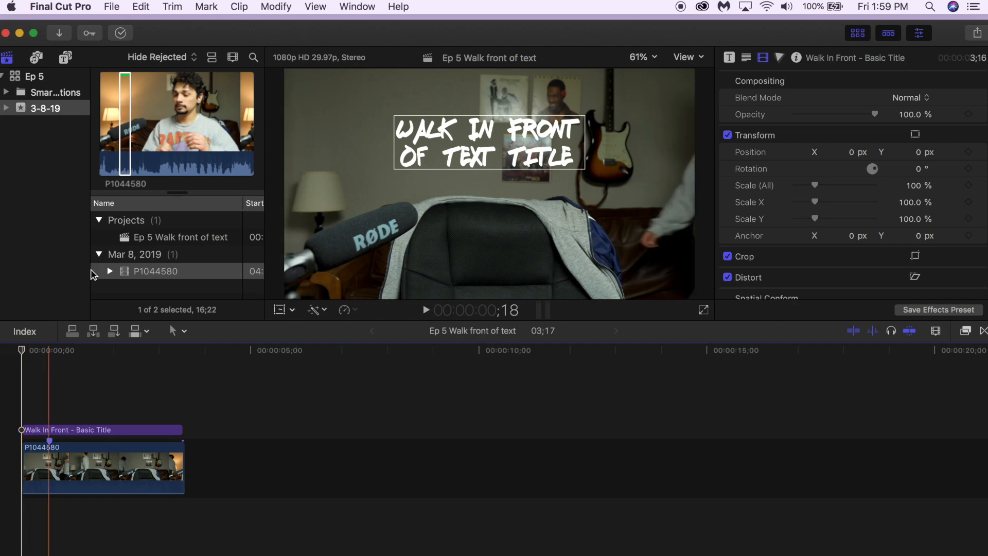
# Step: Open the effects list and scroll to the Masks category to find Draw Mask
pyautogui.click(965, 330)
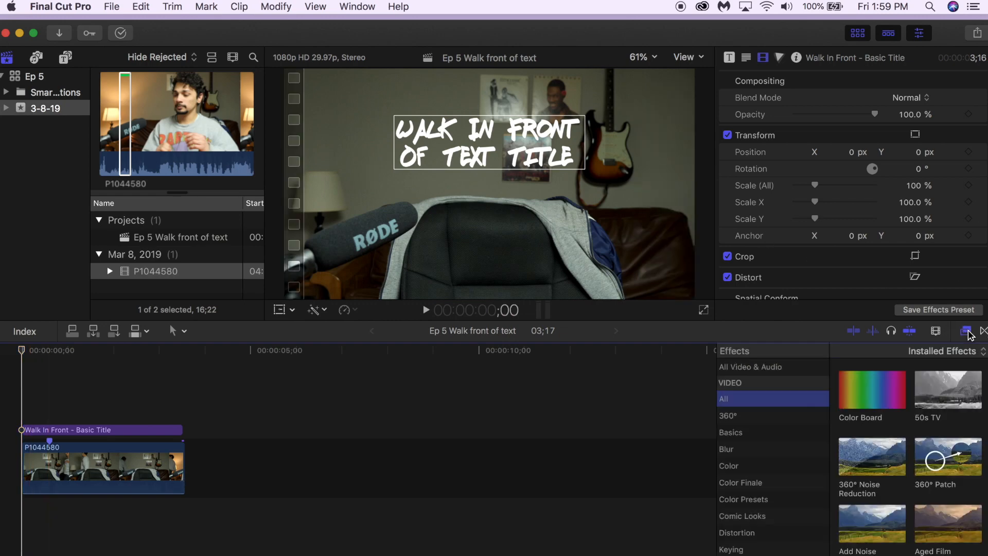
pyautogui.scroll(-3)
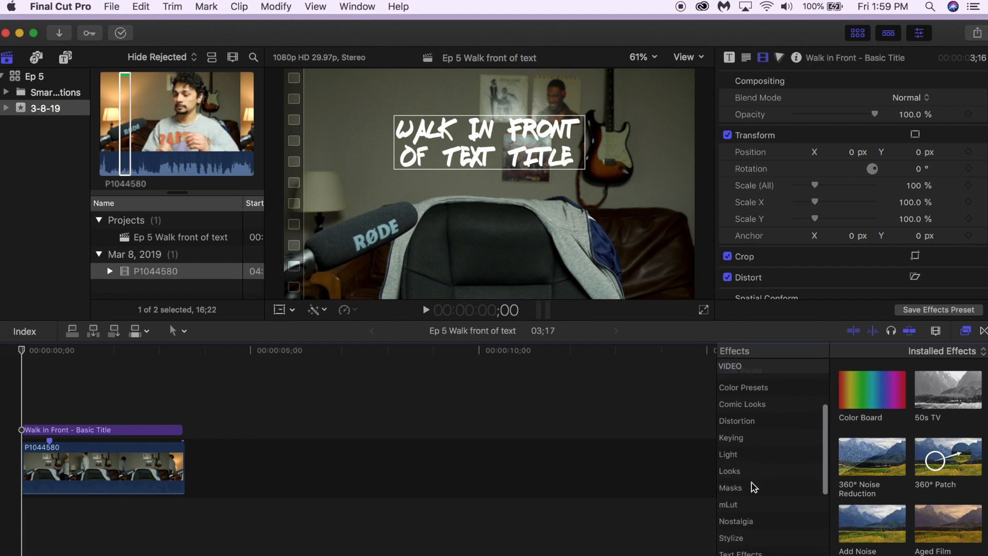
pyautogui.click(730, 487)
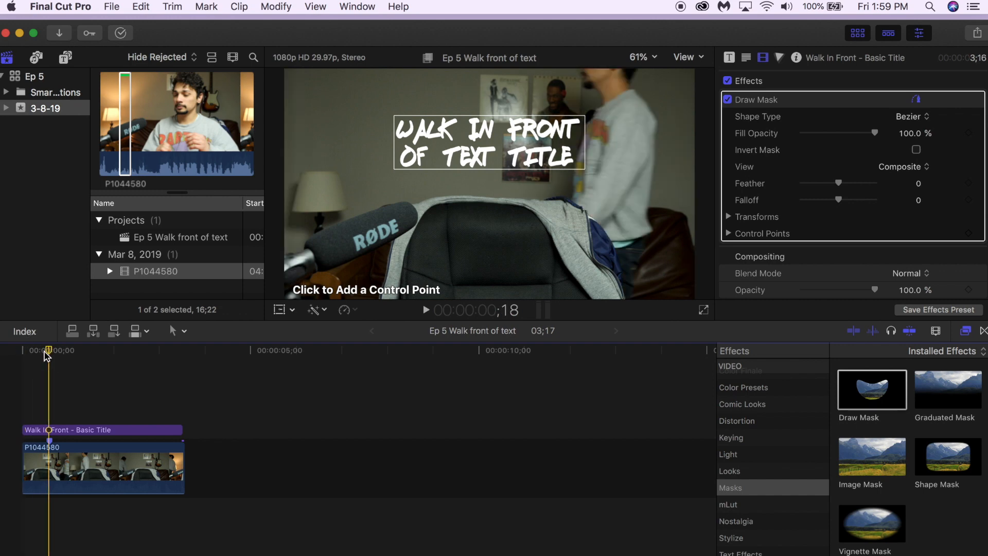
pyautogui.moveTo(586, 134)
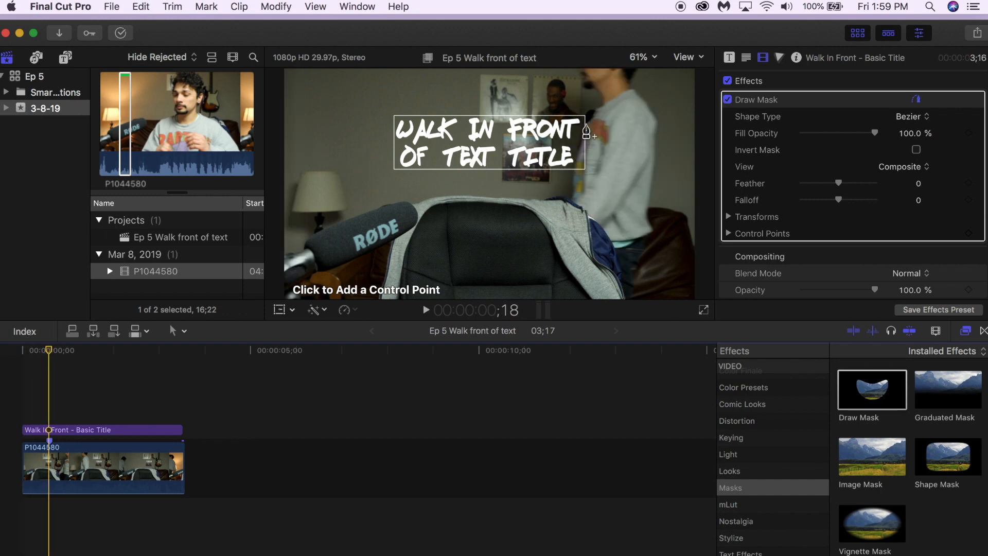
pyautogui.moveTo(649, 194)
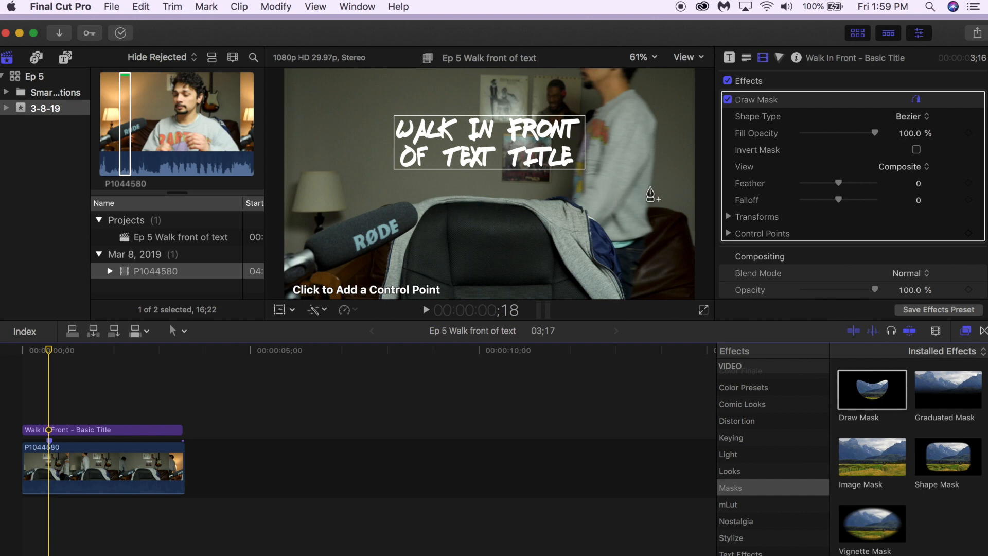
pyautogui.moveTo(586, 115)
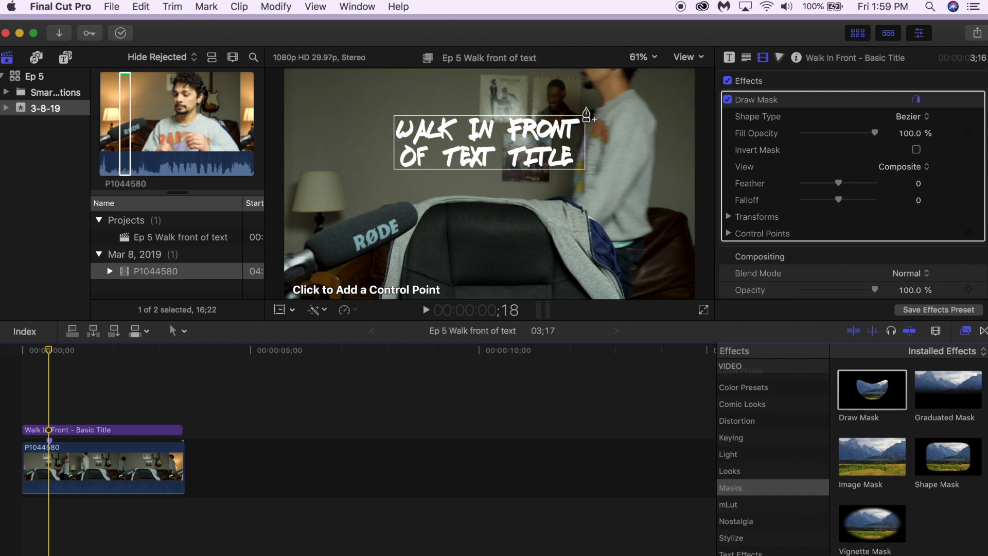
pyautogui.moveTo(51, 448)
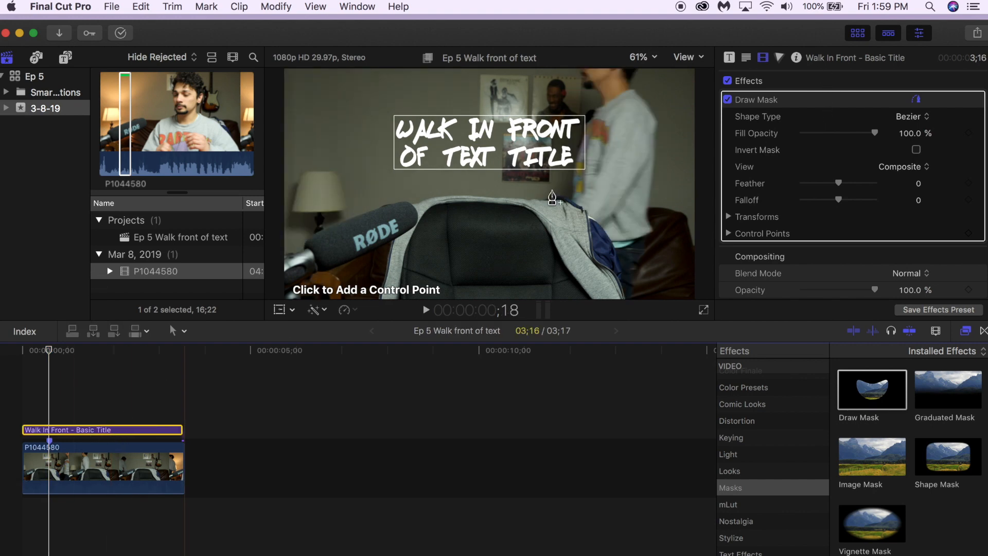
pyautogui.moveTo(806, 105)
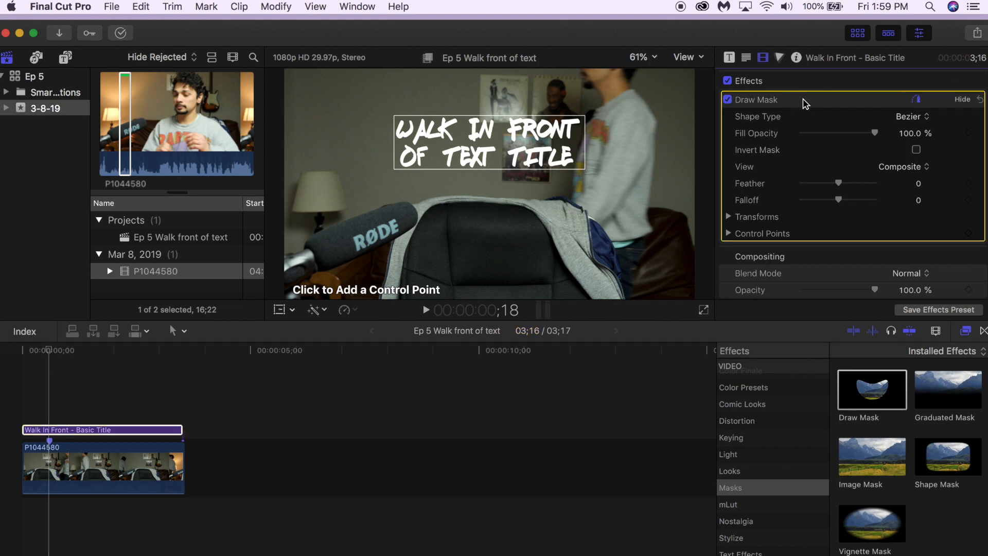
pyautogui.moveTo(591, 110)
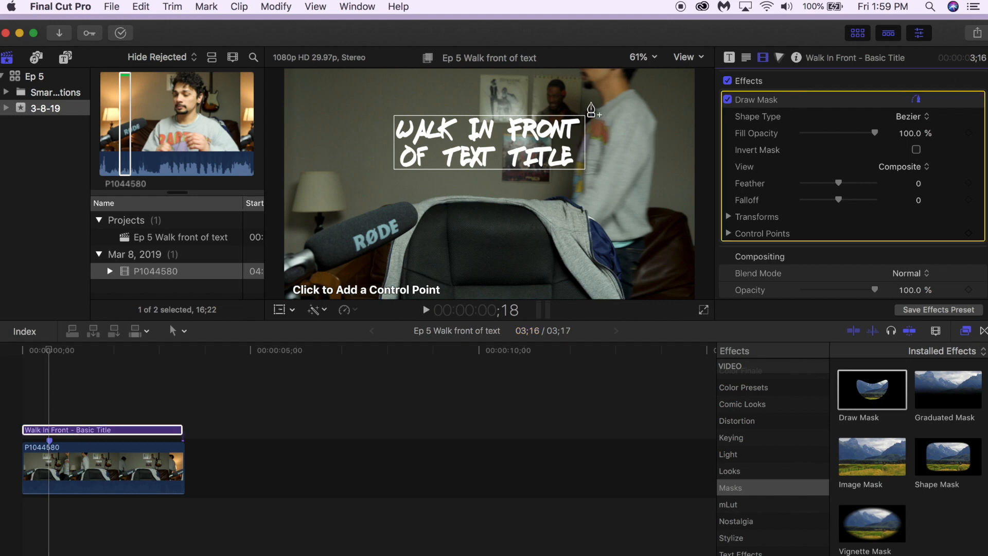
pyautogui.moveTo(594, 113)
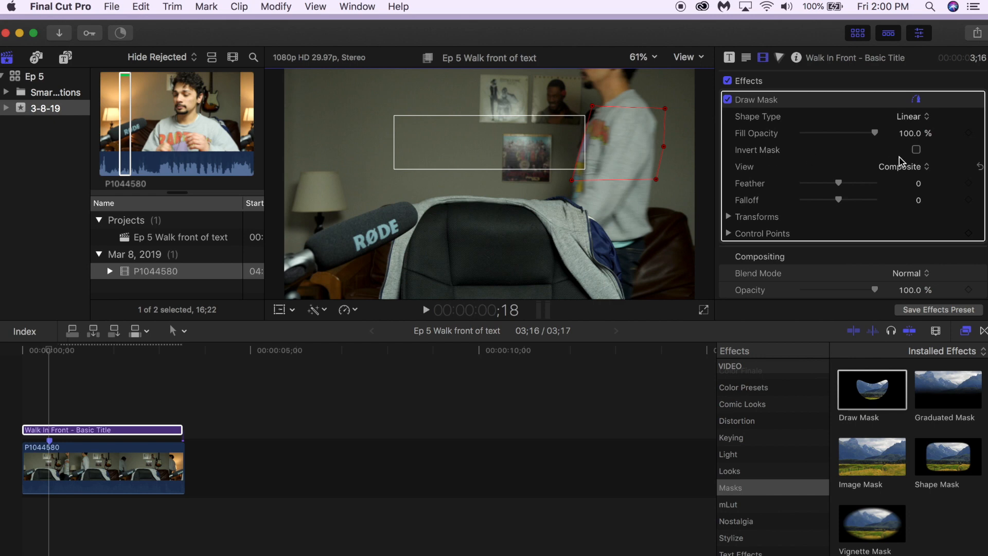
# Step: Enable Invert Mask so the title shows outside the mask shape
pyautogui.click(916, 150)
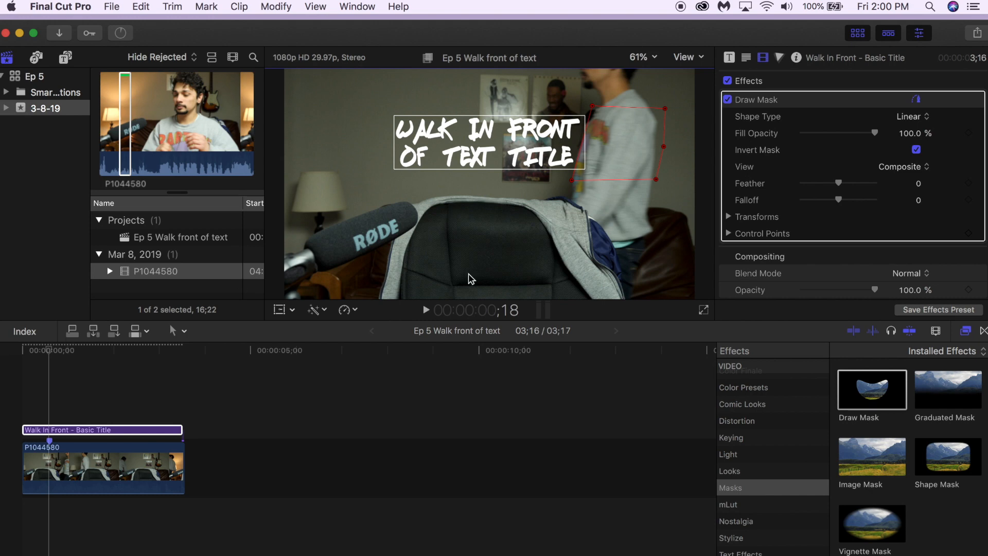
pyautogui.moveTo(941, 232)
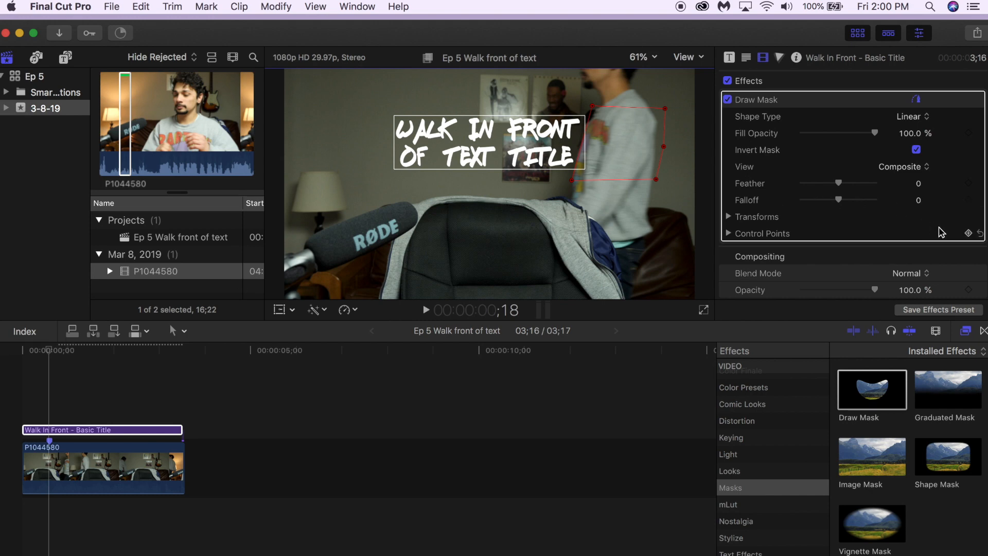
pyautogui.moveTo(972, 238)
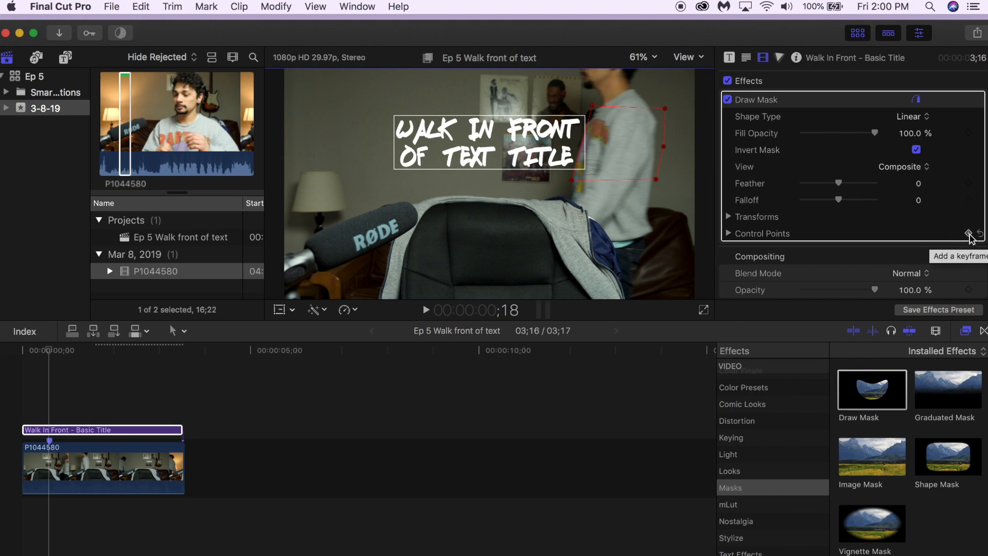
# Step: Keyframe the mask's current shape, then move the playhead to a later frame
pyautogui.click(970, 233)
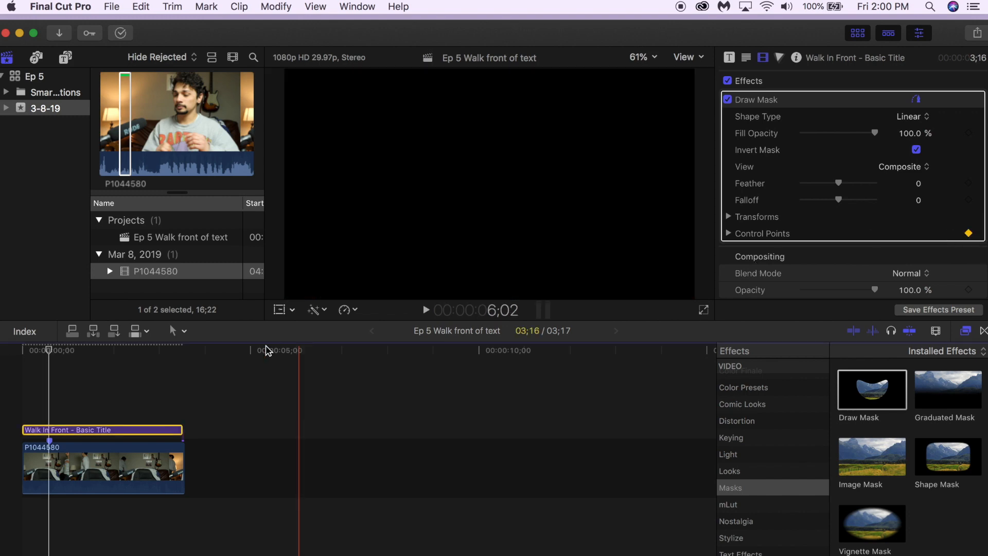
pyautogui.click(49, 350)
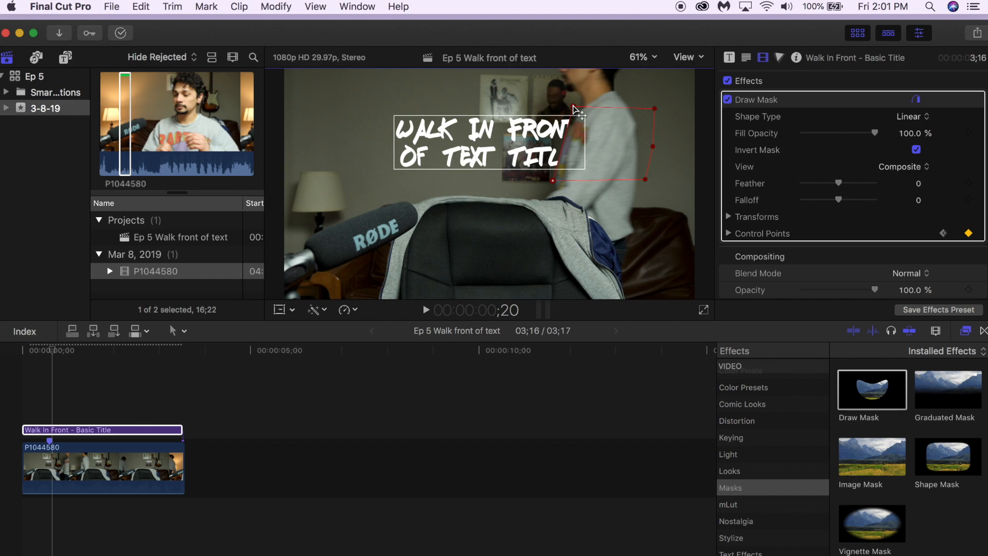
pyautogui.moveTo(649, 106)
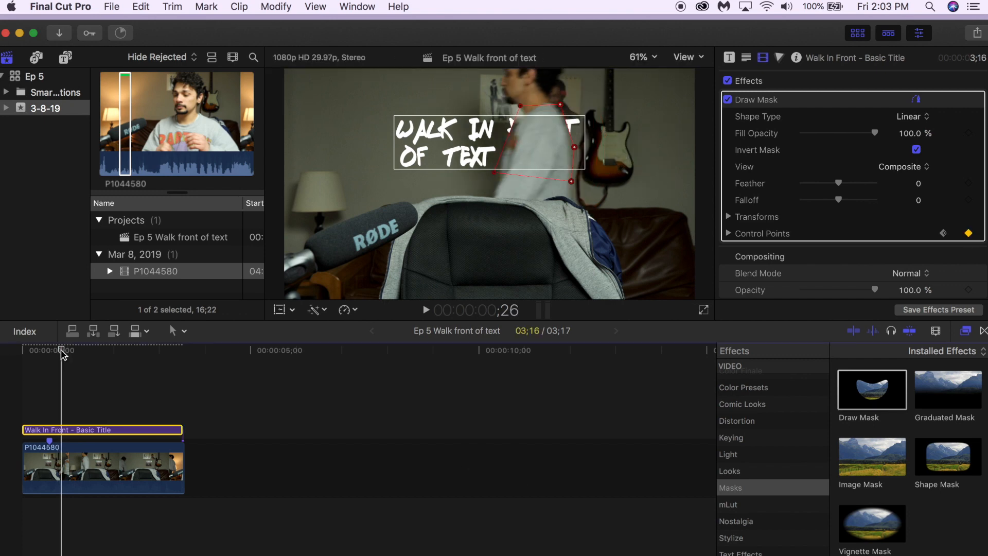
pyautogui.moveTo(562, 202)
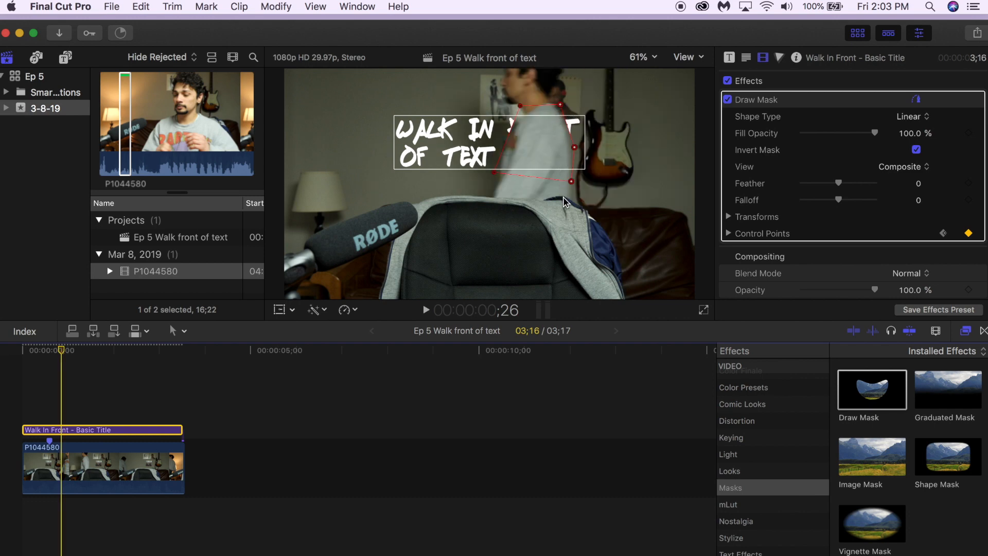
pyautogui.moveTo(601, 128)
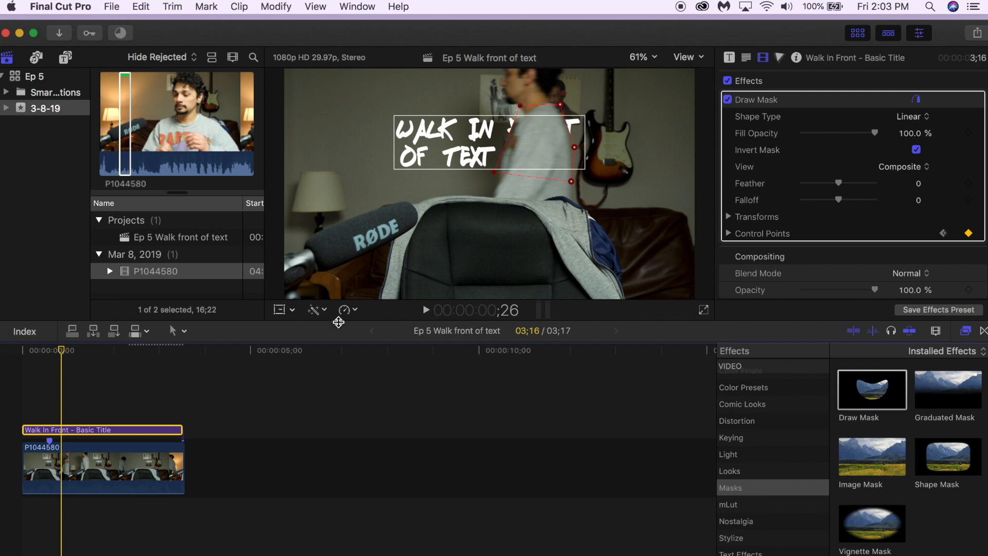
pyautogui.moveTo(62, 350)
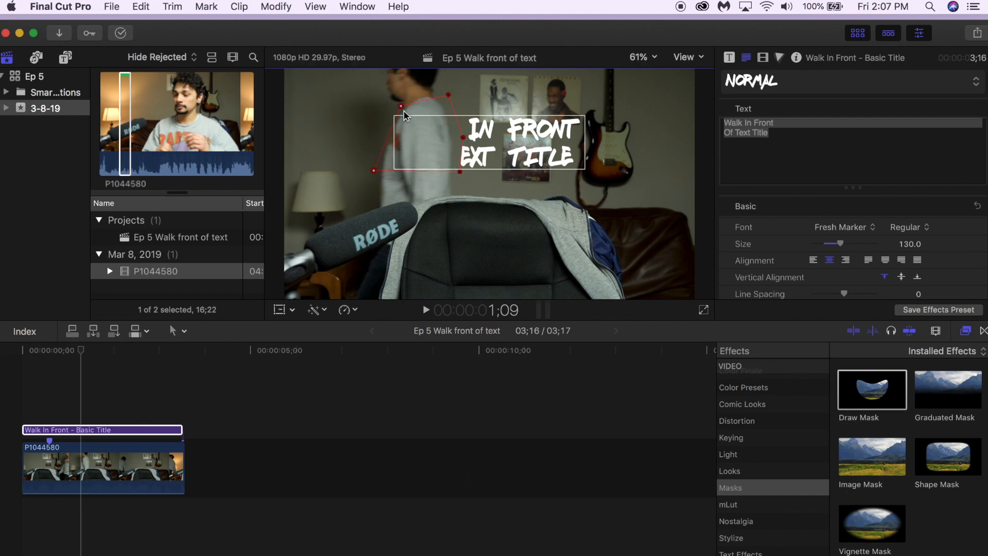
pyautogui.moveTo(354, 175)
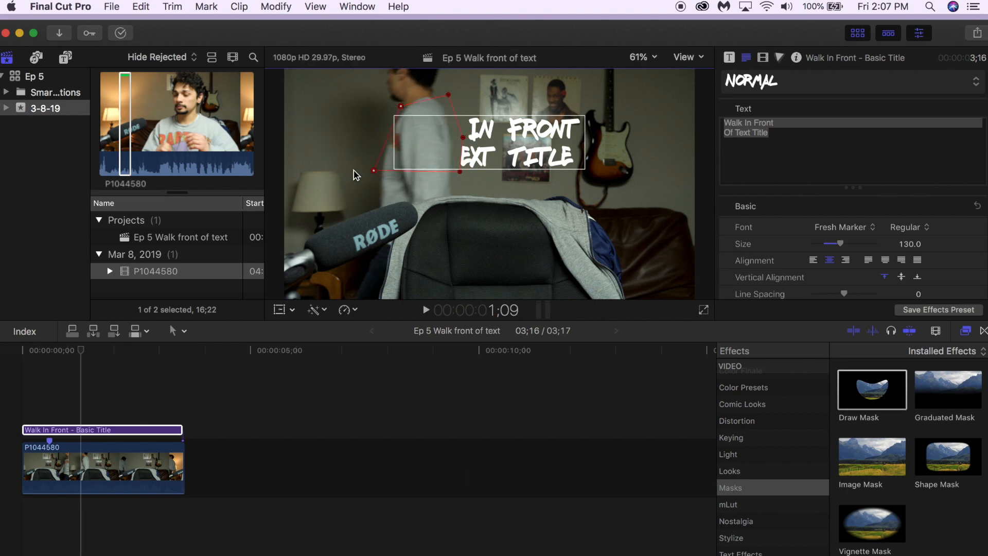
pyautogui.moveTo(403, 107)
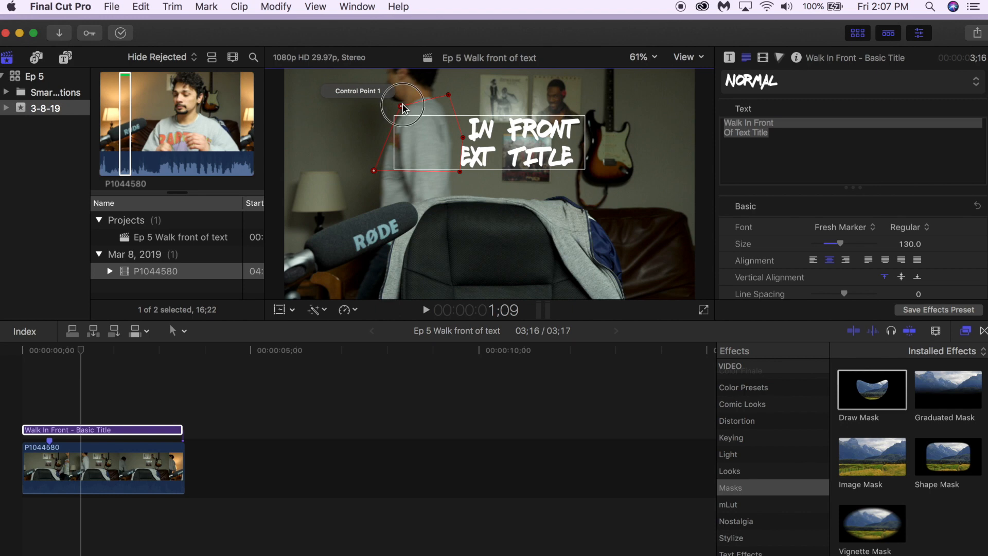
# Step: Drag a mask corner to follow the walking man and advance to a later frame
pyautogui.moveTo(402, 103); pyautogui.dragTo(337, 110)
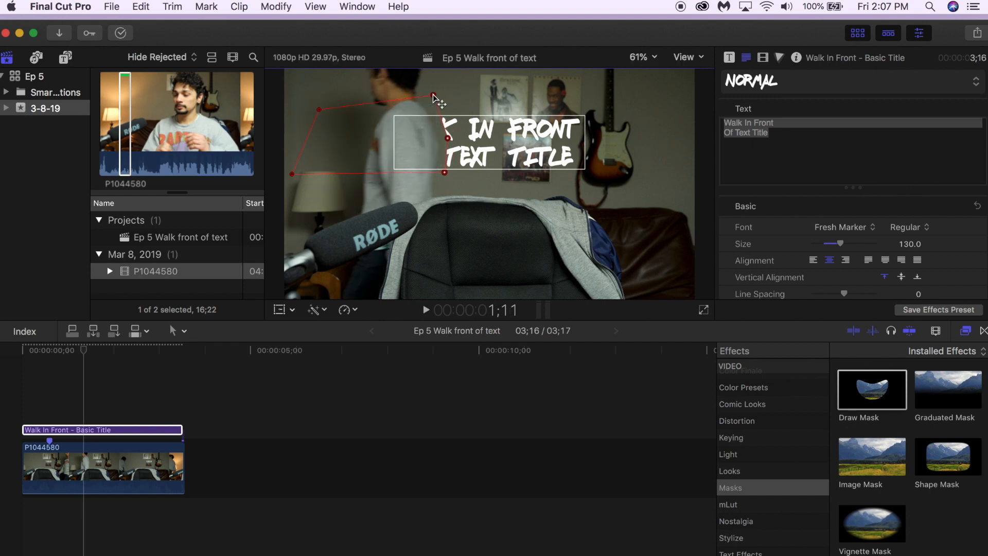
pyautogui.click(430, 94)
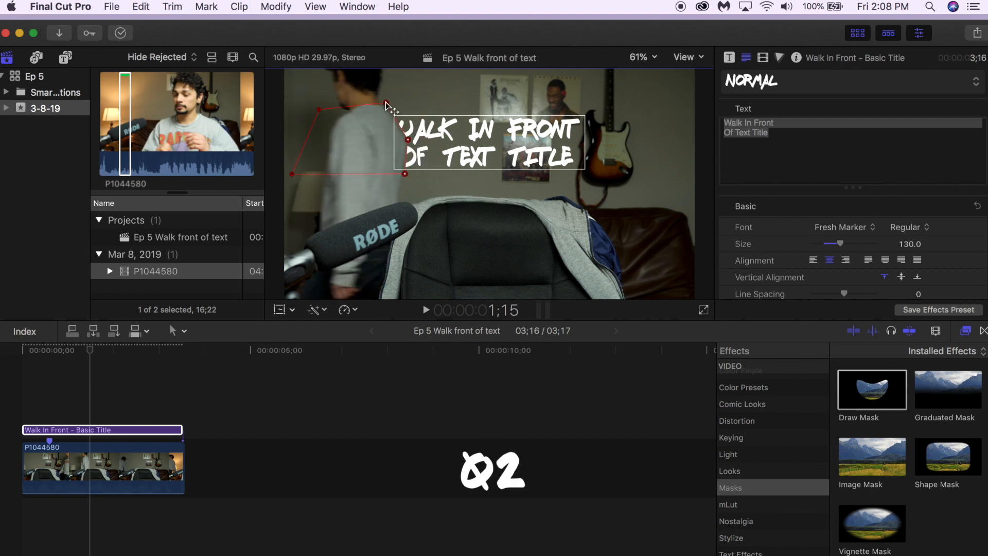
pyautogui.click(94, 350)
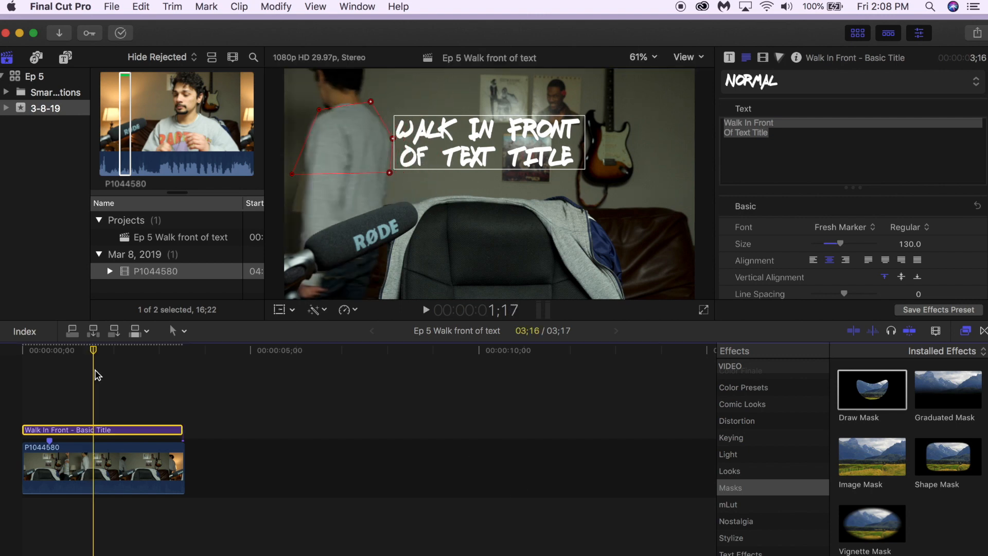